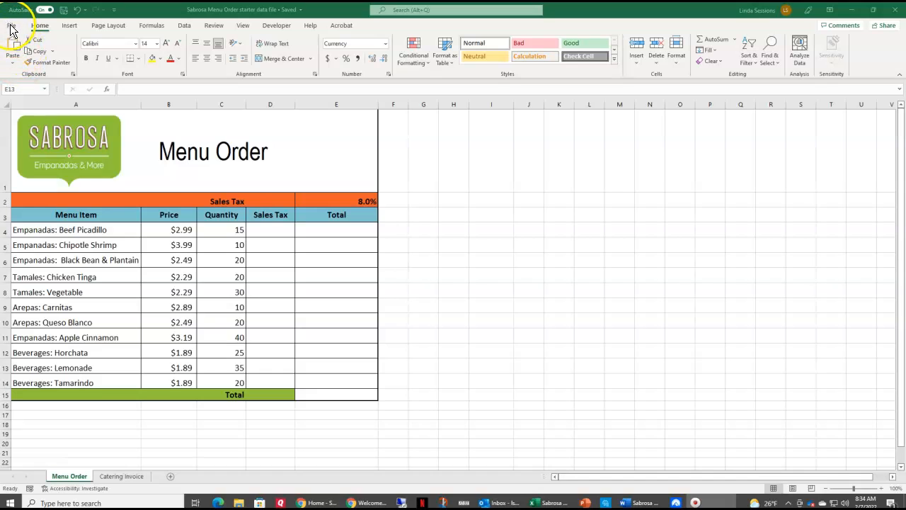
- Save a copy of the workbook via File > Save a Copy > Browse as 'Sabrosa Menu Order Sessions'
{"action": "left_click", "coordinate": [337, 365]}
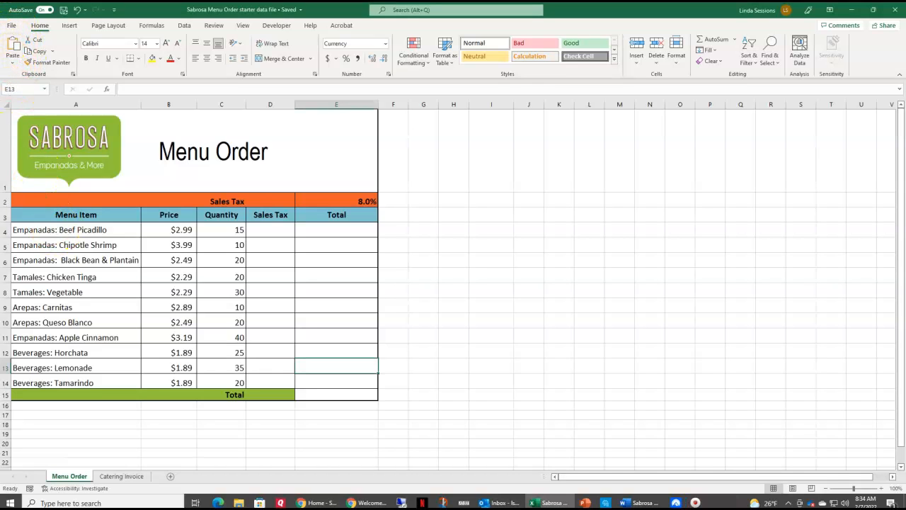
{"action": "left_click", "coordinate": [32, 26]}
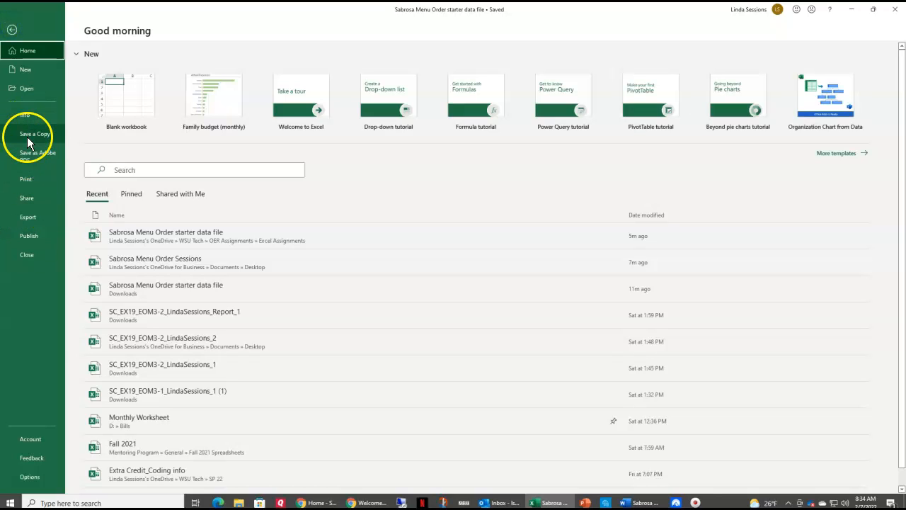
{"action": "left_click", "coordinate": [33, 133]}
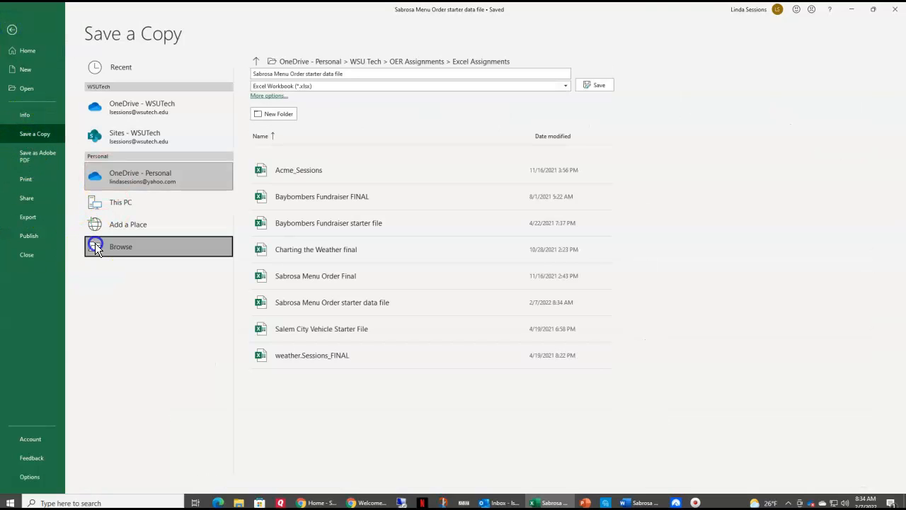
{"action": "left_click", "coordinate": [96, 246]}
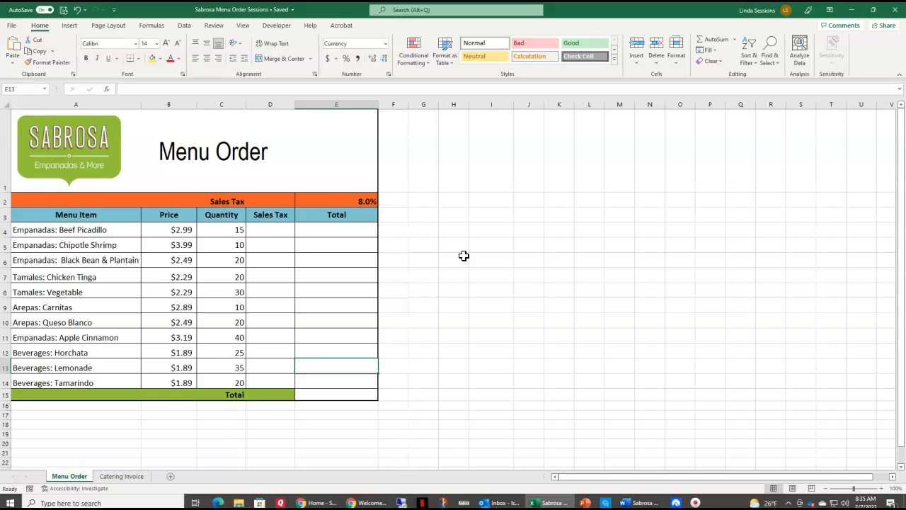
{"action": "mouse_move", "coordinate": [340, 257]}
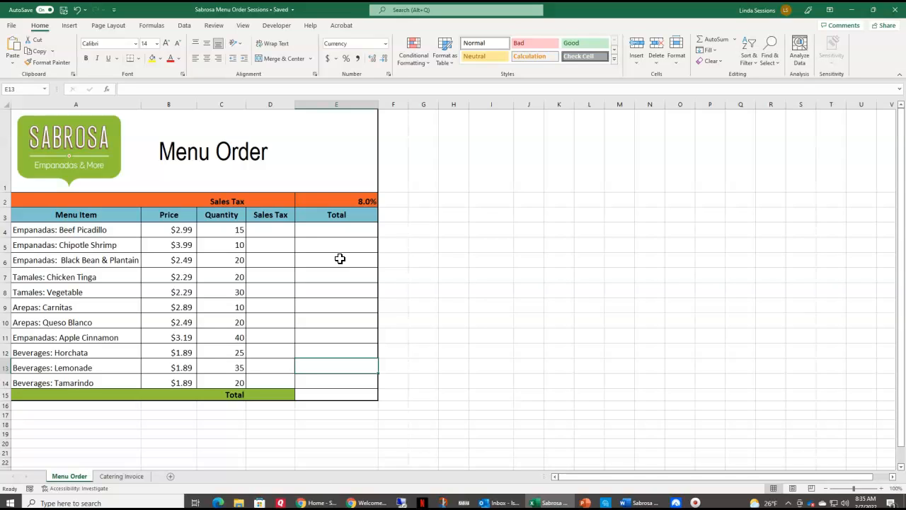
{"action": "mouse_move", "coordinate": [337, 258]}
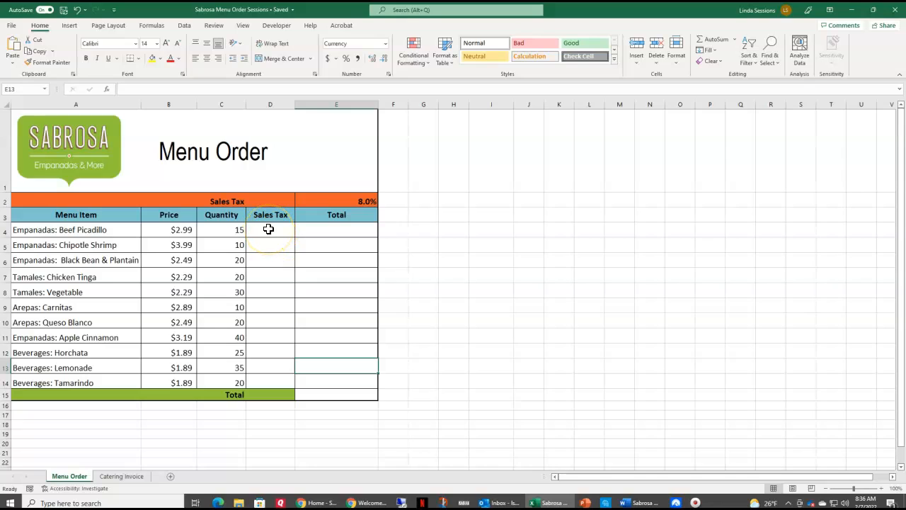
- Enter =(B4*C4)*E2 in D4 so Beef Picadillo's sales tax shows $3.59 at 8%
{"action": "left_click", "coordinate": [269, 229]}
{"action": "type", "text": "="}
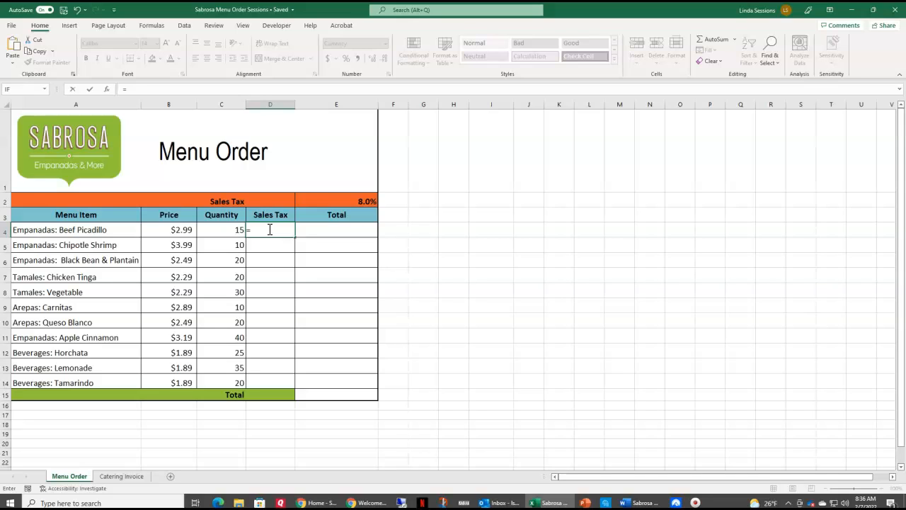
{"action": "type", "text": "("}
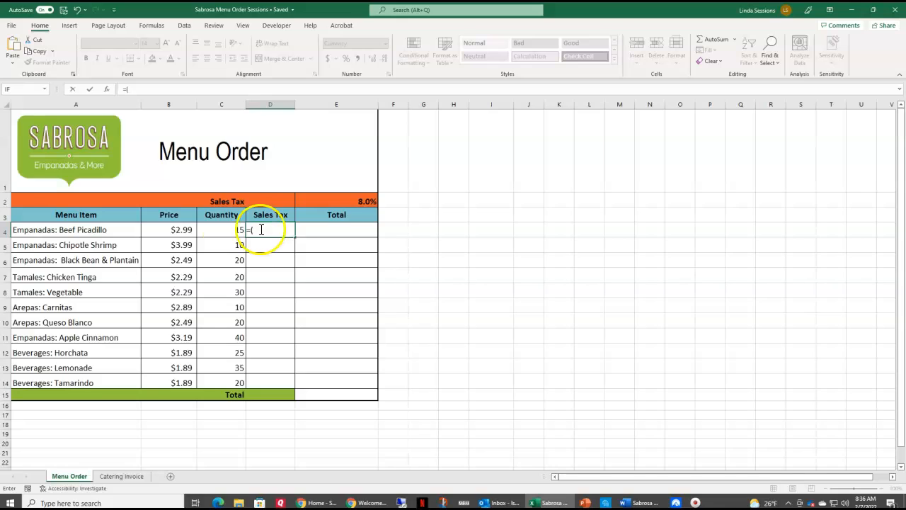
{"action": "left_click", "coordinate": [169, 230]}
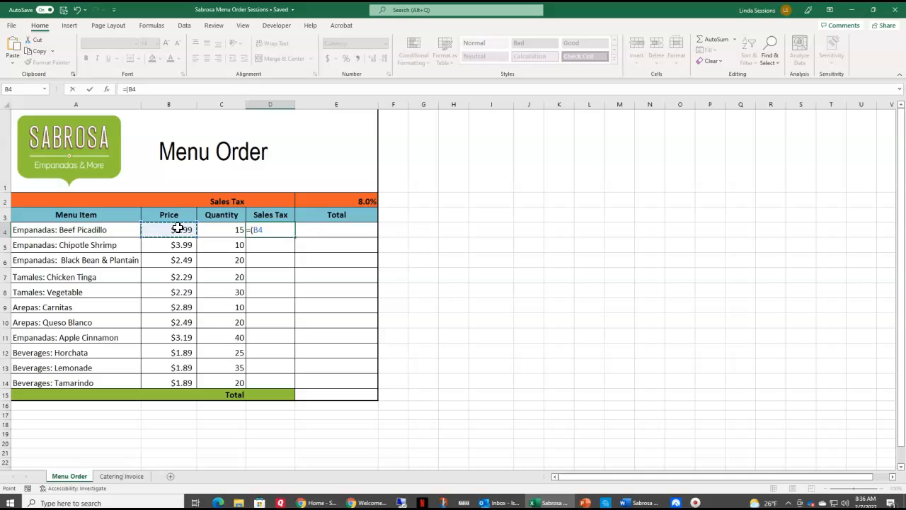
{"action": "type", "text": "*"}
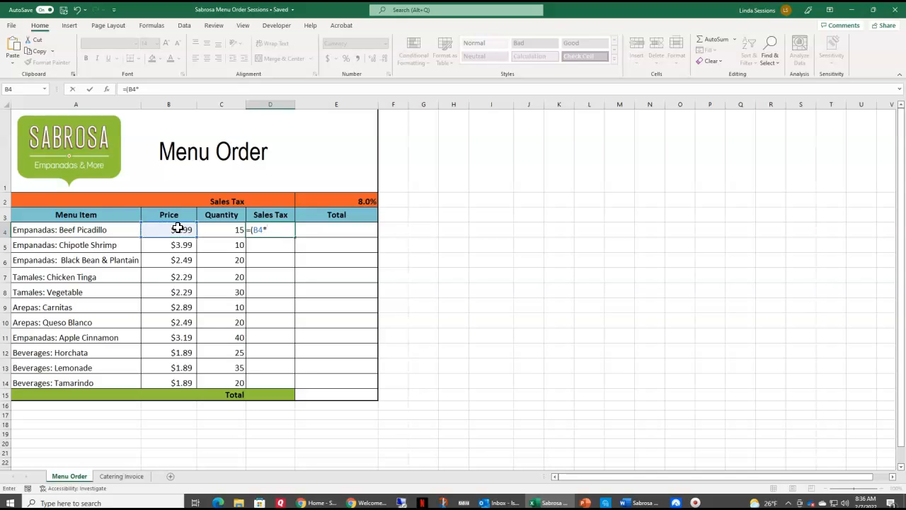
{"action": "left_click", "coordinate": [221, 229]}
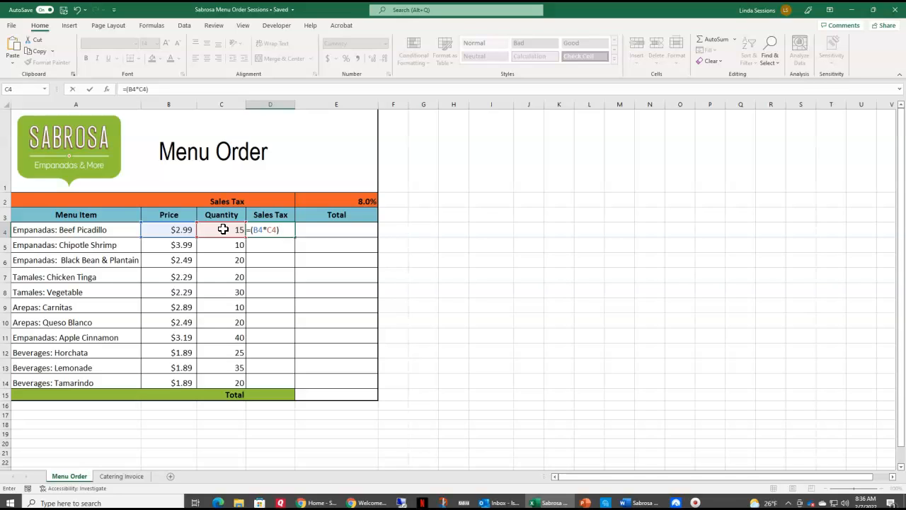
{"action": "type", "text": "*"}
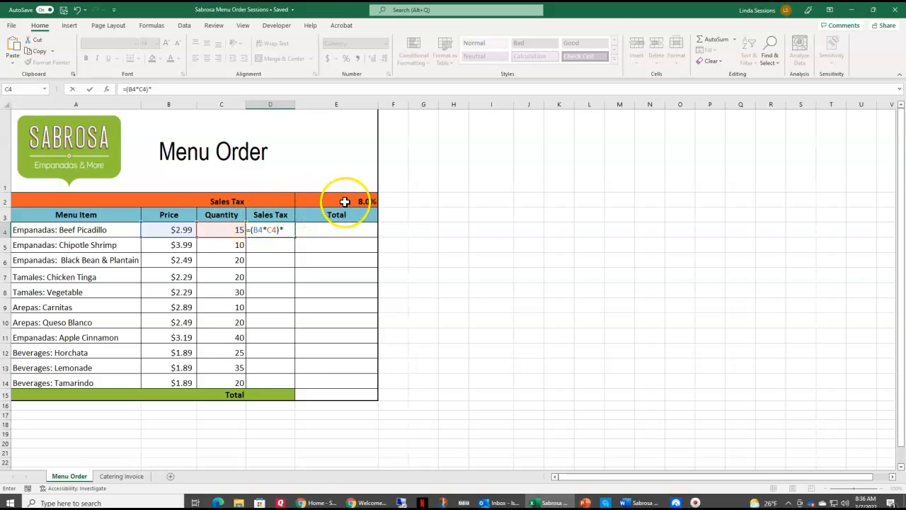
{"action": "left_click", "coordinate": [344, 201]}
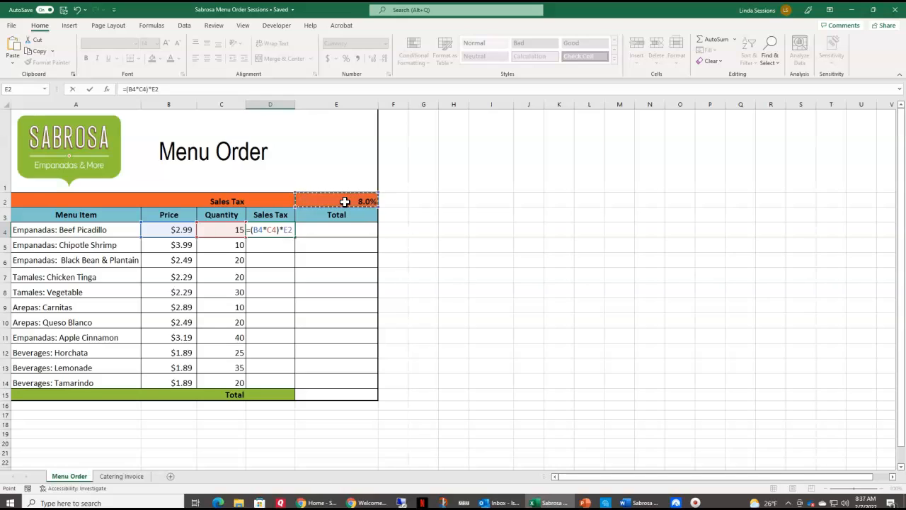
{"action": "key", "text": "Enter"}
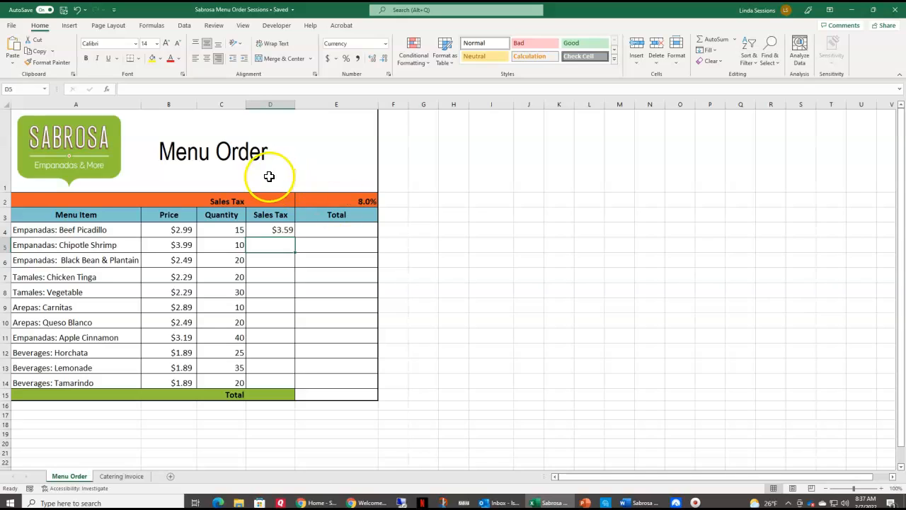
- Fill the D4 tax formula down to D14, revealing #VALUE! and $0.00 results in D5 onward
{"action": "left_click", "coordinate": [269, 229]}
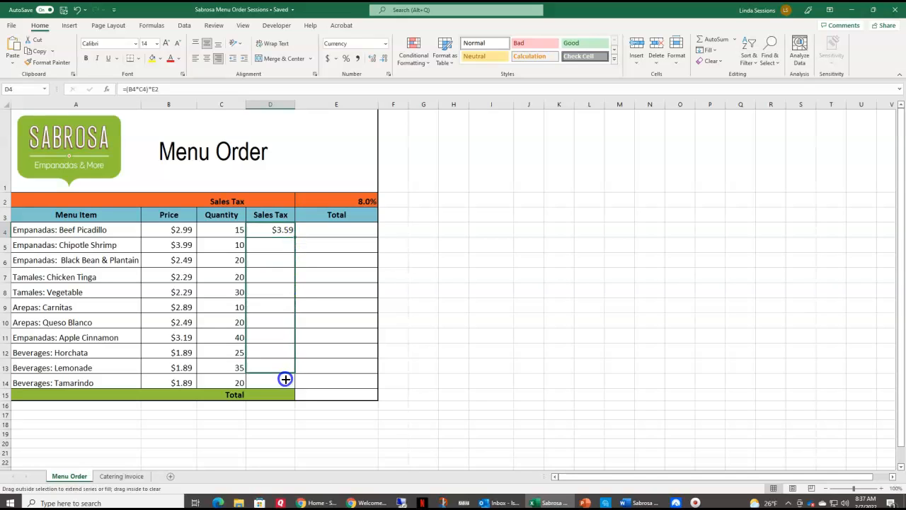
{"action": "left_click_drag", "start_coordinate": [269, 229], "coordinate": [269, 382]}
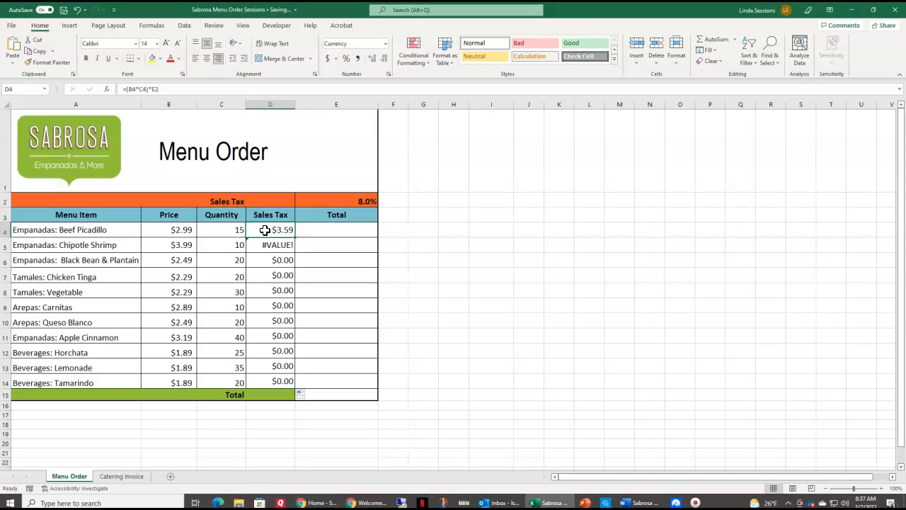
{"action": "mouse_move", "coordinate": [260, 245]}
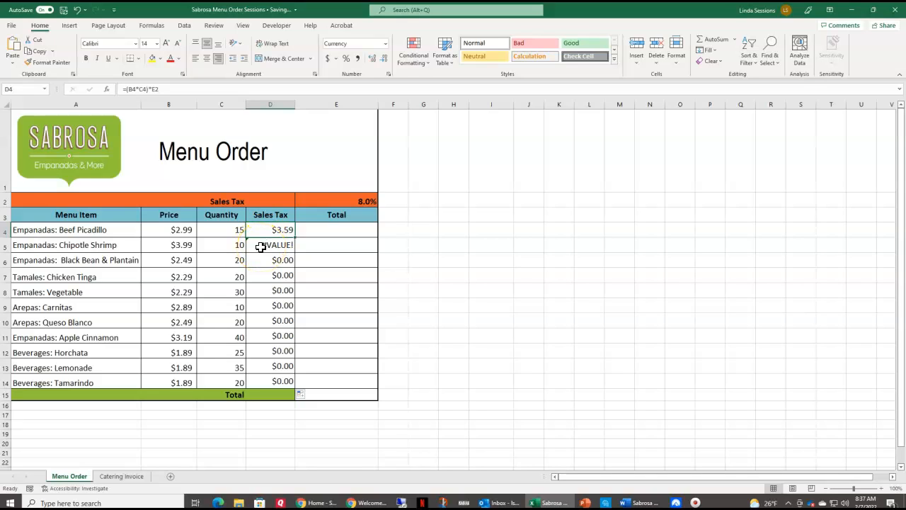
{"action": "left_click", "coordinate": [269, 243]}
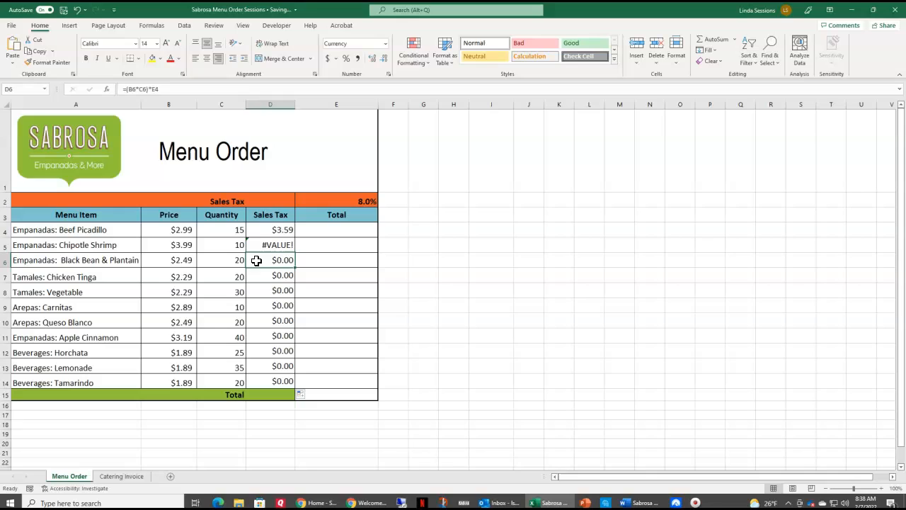
- Edit D4 so the tax rate reference becomes the absolute $E$2
{"action": "left_click", "coordinate": [263, 230]}
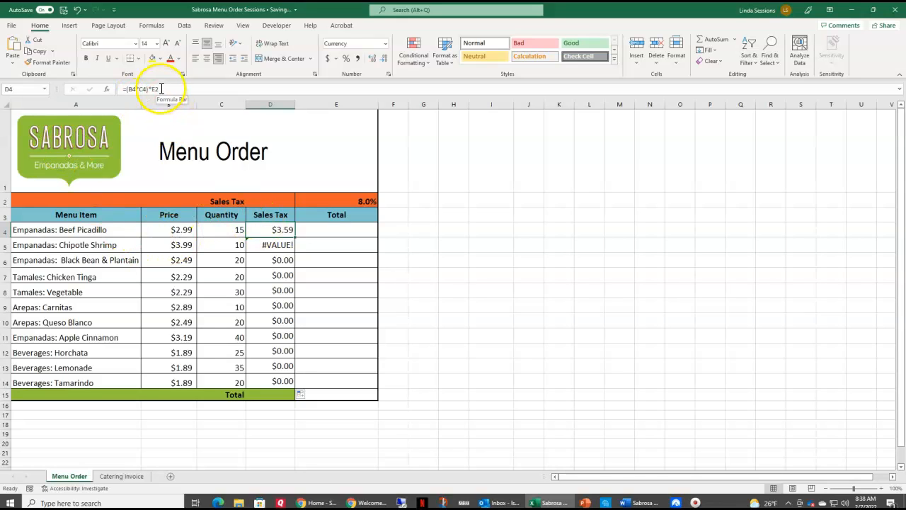
{"action": "double_click", "coordinate": [269, 229]}
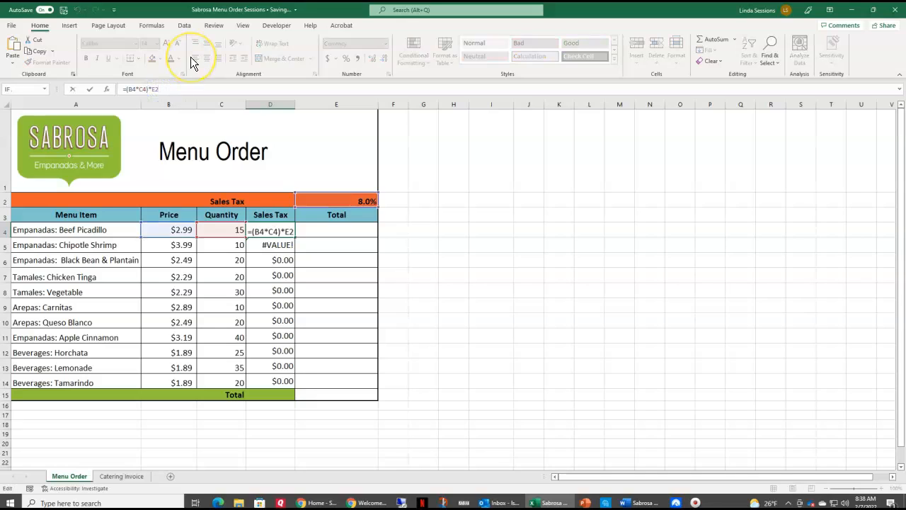
{"action": "mouse_move", "coordinate": [201, 44]}
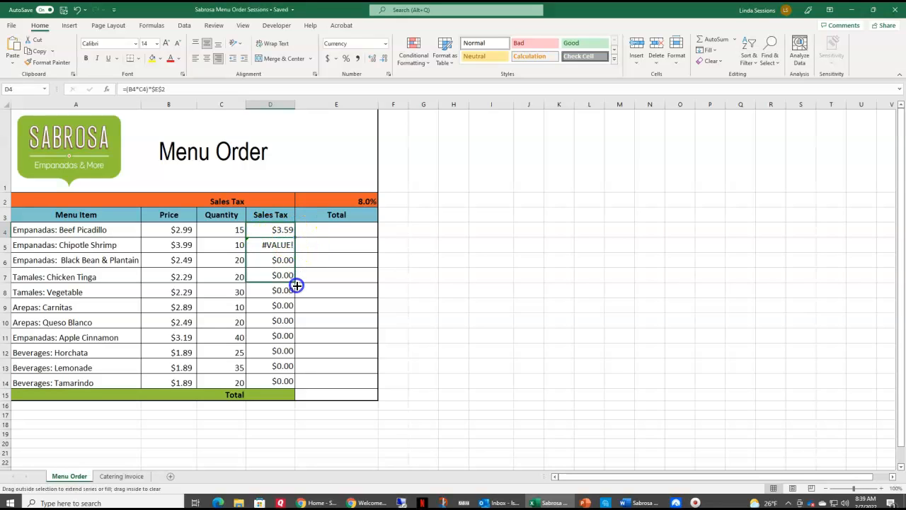
- Fill the corrected formula down to D14 and verify rows keep the $E$2 reference
{"action": "left_click_drag", "start_coordinate": [295, 229], "coordinate": [291, 382]}
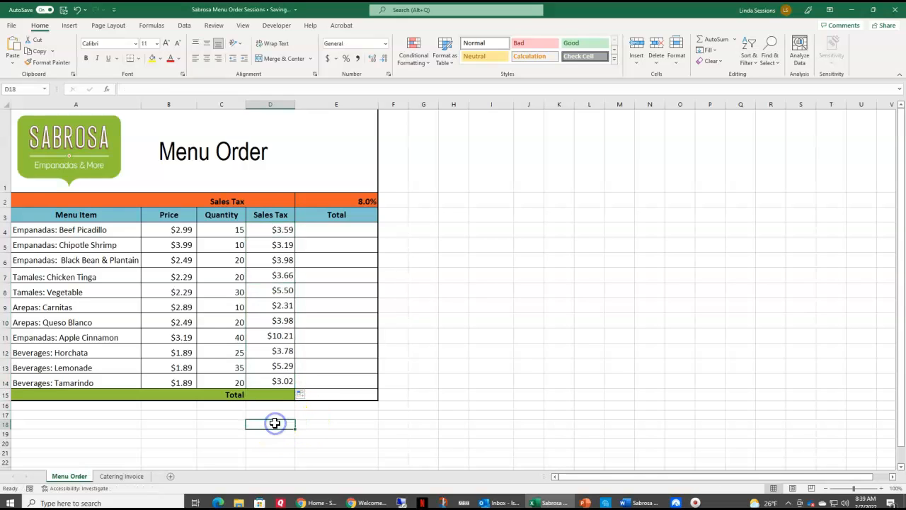
{"action": "left_click", "coordinate": [269, 243]}
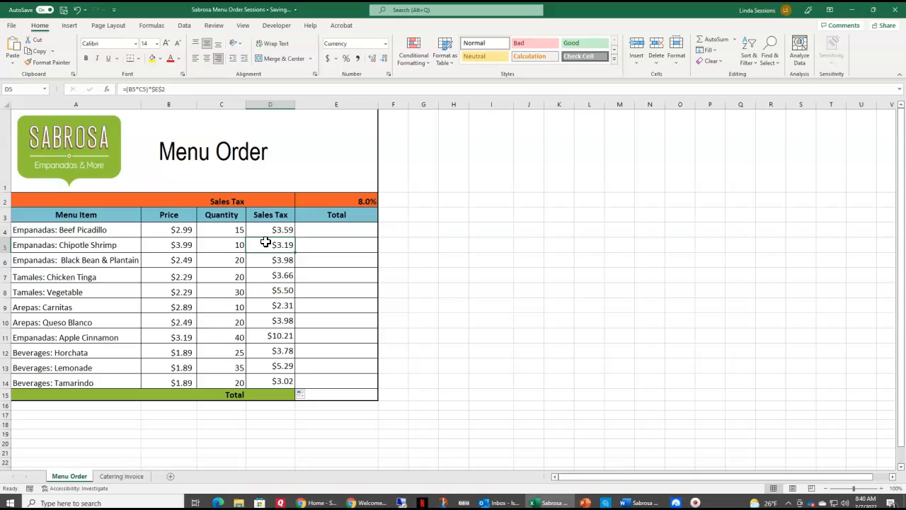
{"action": "left_click", "coordinate": [263, 260]}
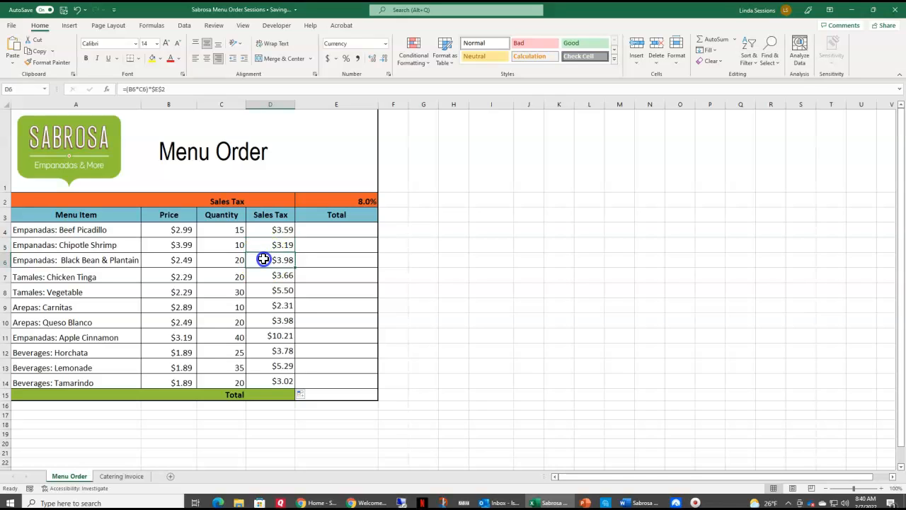
{"action": "left_click", "coordinate": [269, 306]}
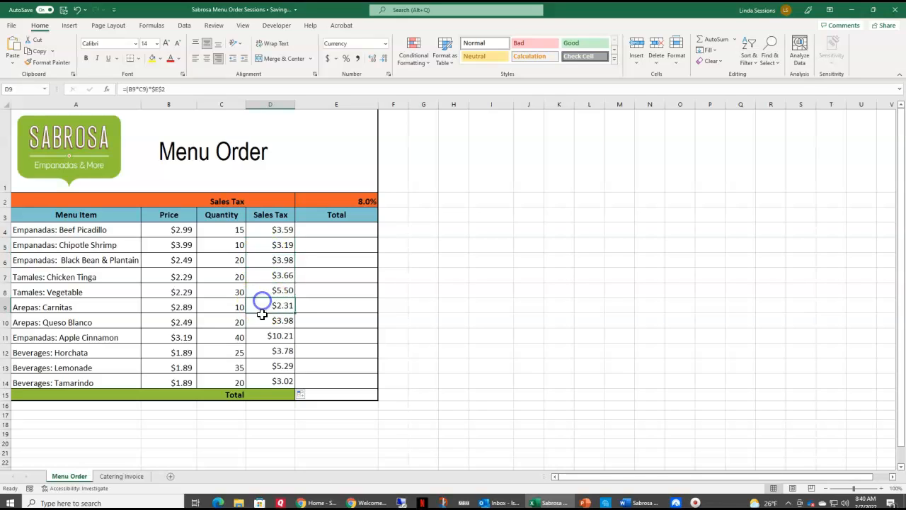
{"action": "left_click", "coordinate": [262, 368]}
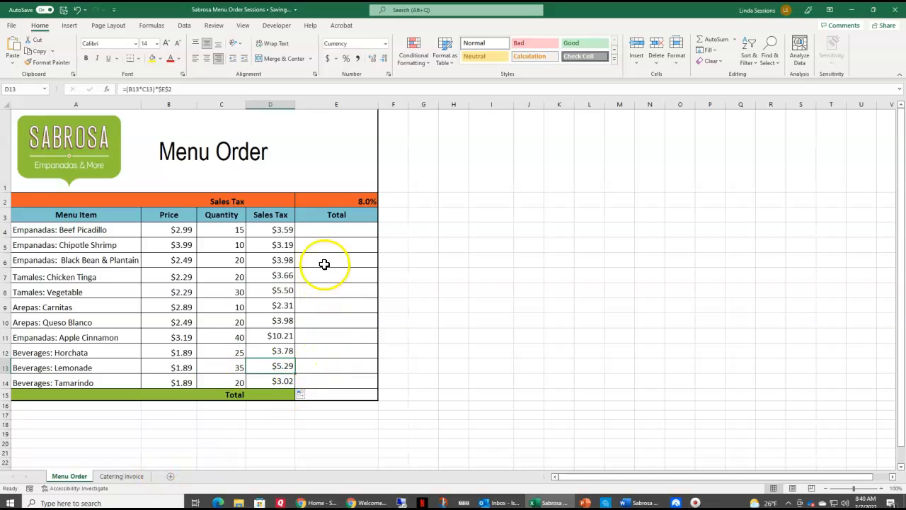
- Enter =(B4*C4)+D4 in E4 giving $48.44, then fill the Total column down through the item rows
{"action": "left_click", "coordinate": [339, 229]}
{"action": "type", "text": "="}
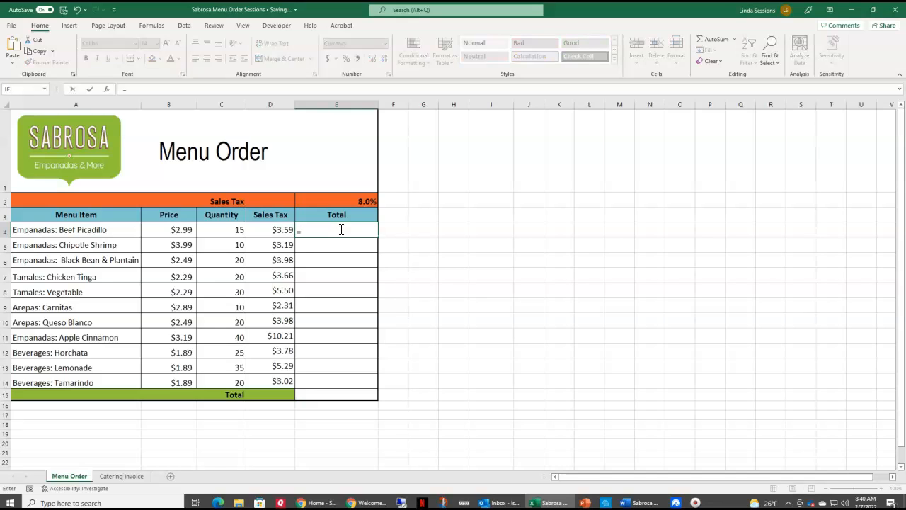
{"action": "type", "text": "("}
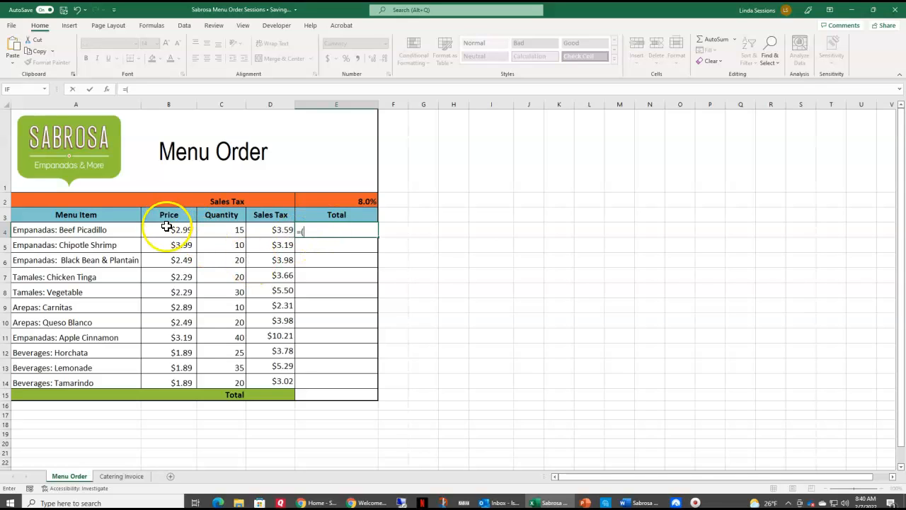
{"action": "left_click", "coordinate": [167, 229]}
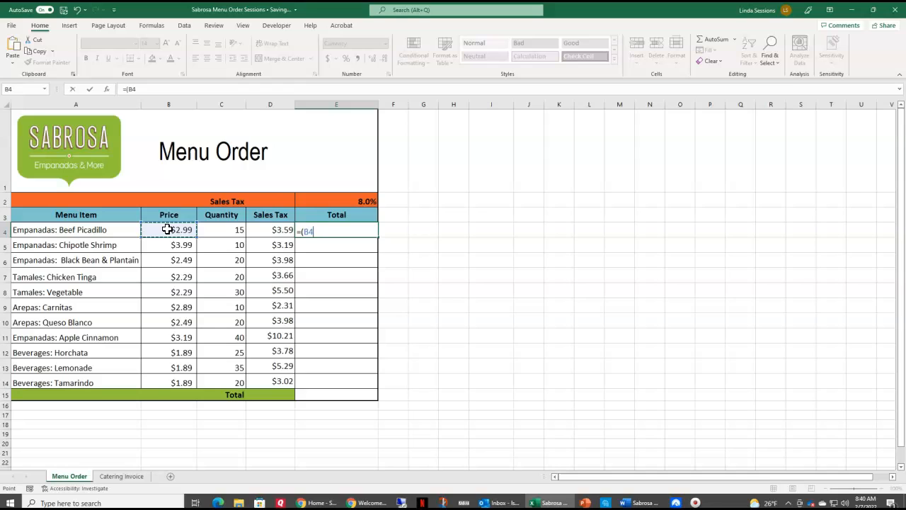
{"action": "type", "text": "*"}
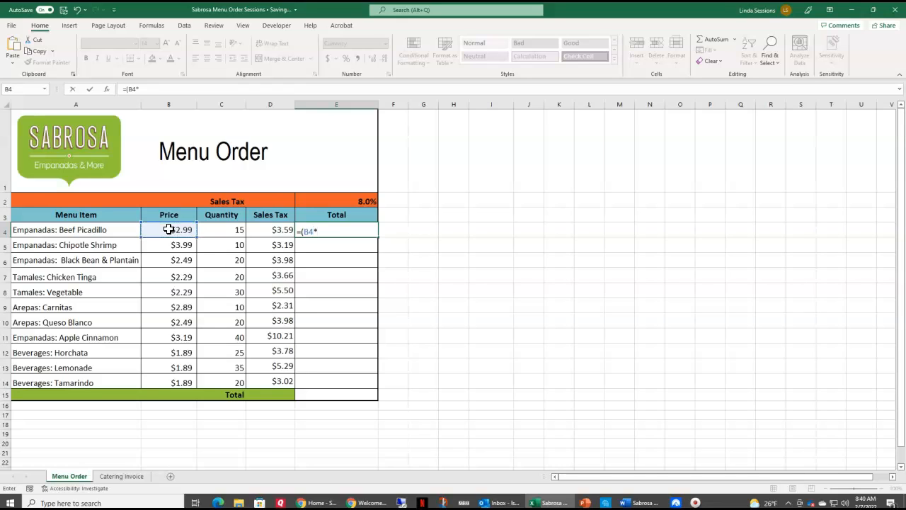
{"action": "left_click", "coordinate": [221, 230]}
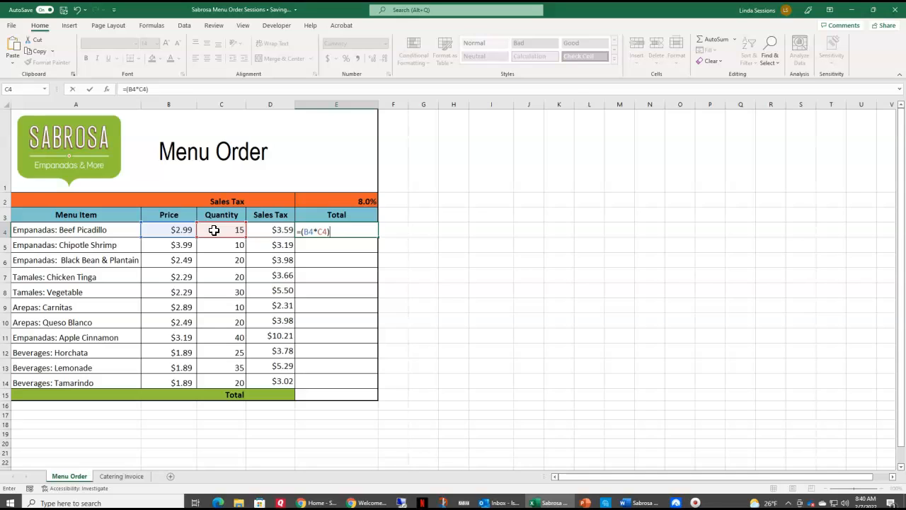
{"action": "type", "text": "+"}
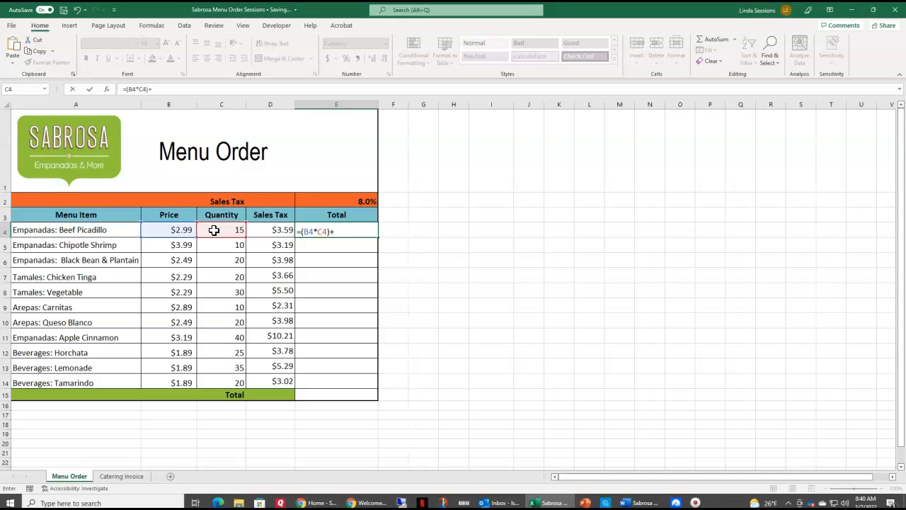
{"action": "left_click", "coordinate": [280, 229]}
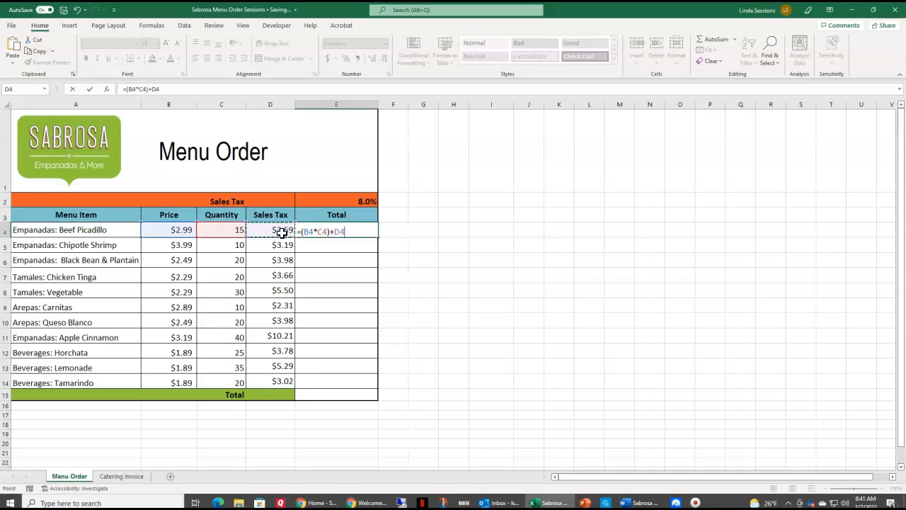
{"action": "key", "text": "Enter"}
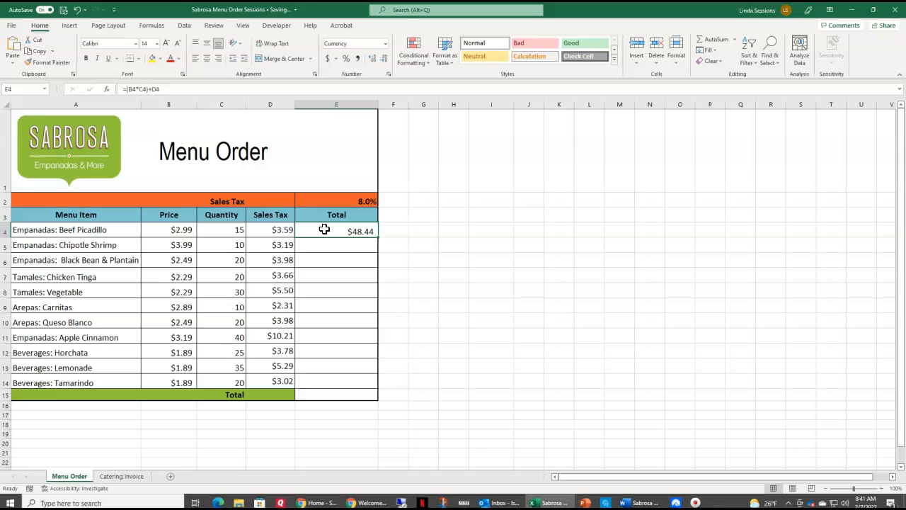
{"action": "mouse_move", "coordinate": [325, 224]}
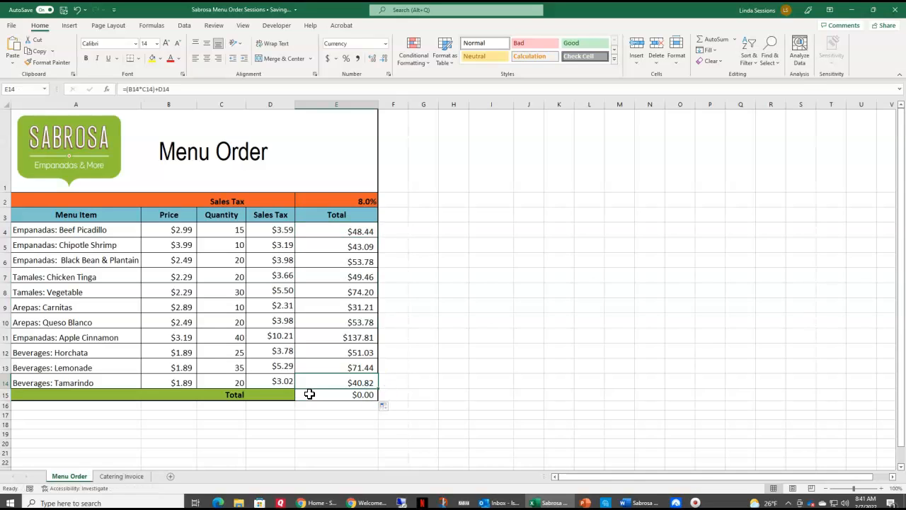
{"action": "left_click", "coordinate": [309, 394]}
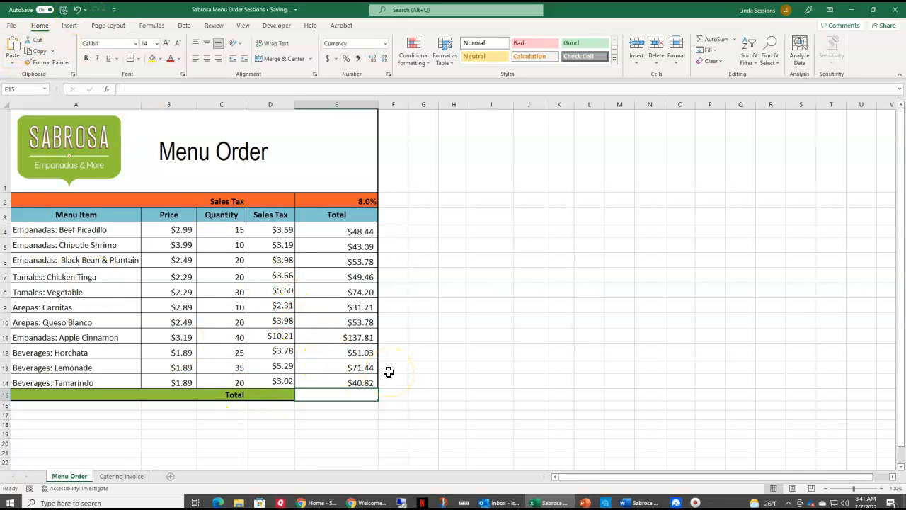
- Insert an AutoSum =SUM(E4:E14) in E15 for a grand total of $655.07
{"action": "left_click", "coordinate": [358, 394]}
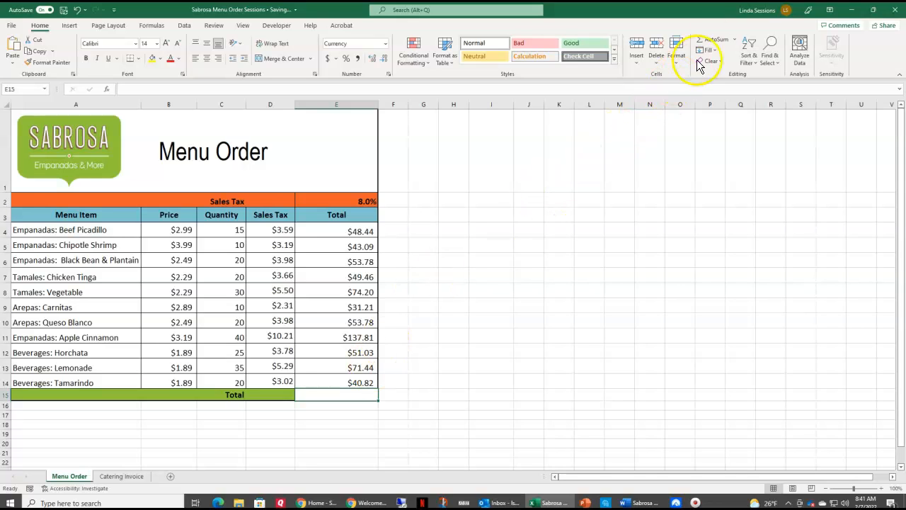
{"action": "left_click", "coordinate": [717, 40]}
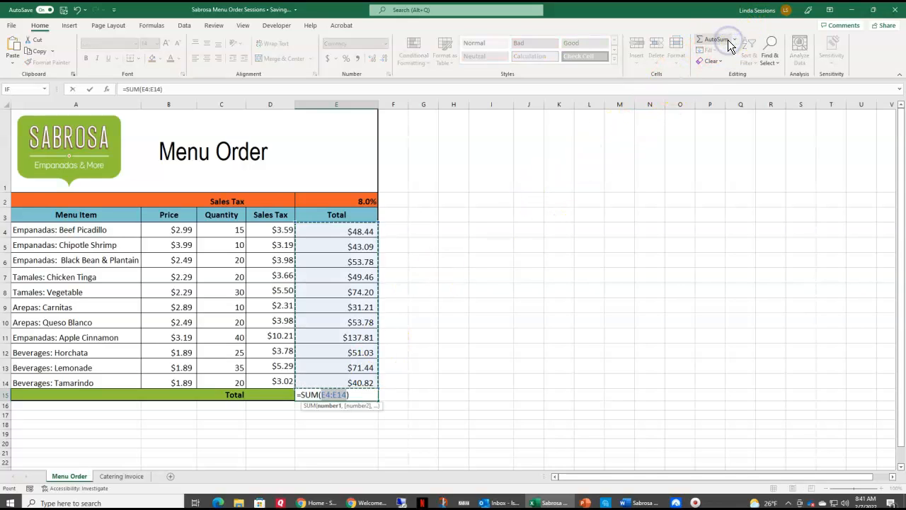
{"action": "key", "text": "Enter"}
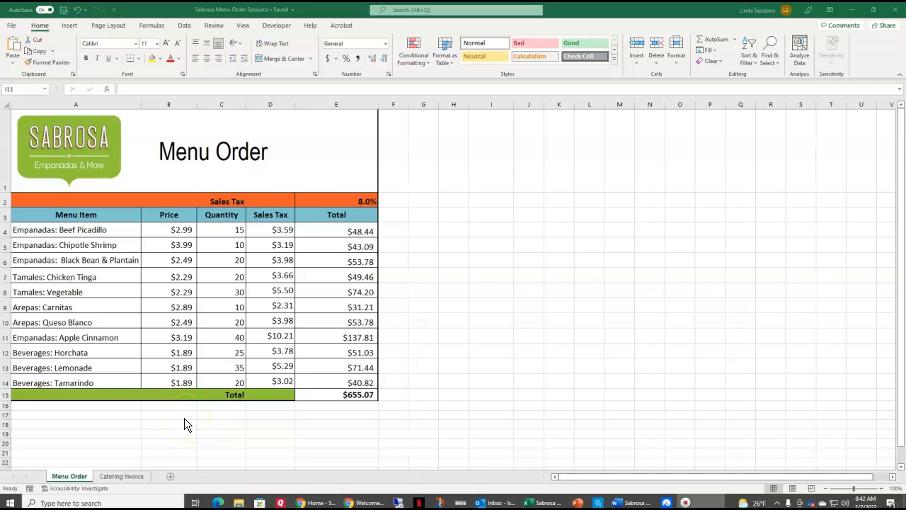
{"action": "mouse_move", "coordinate": [68, 476]}
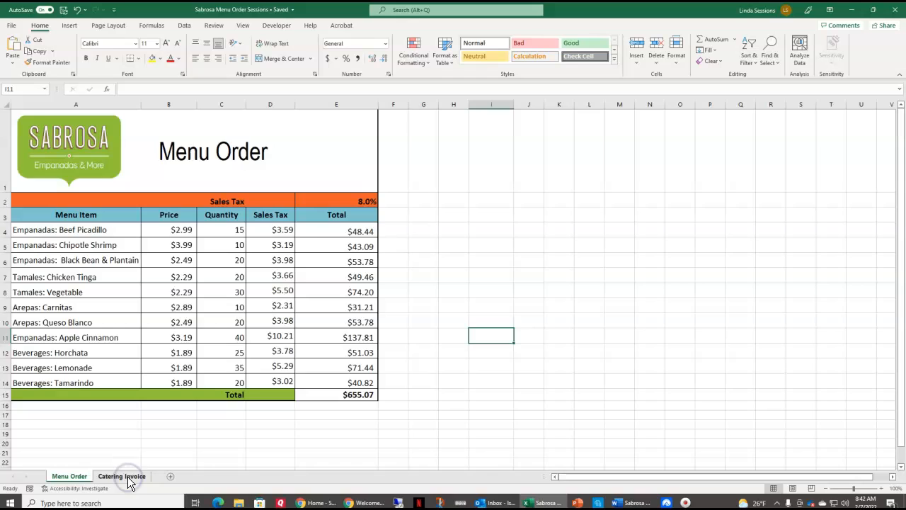
- Switch to the Catering Invoice sheet and begin a formula in the Menu Items cell B3
{"action": "left_click", "coordinate": [122, 476]}
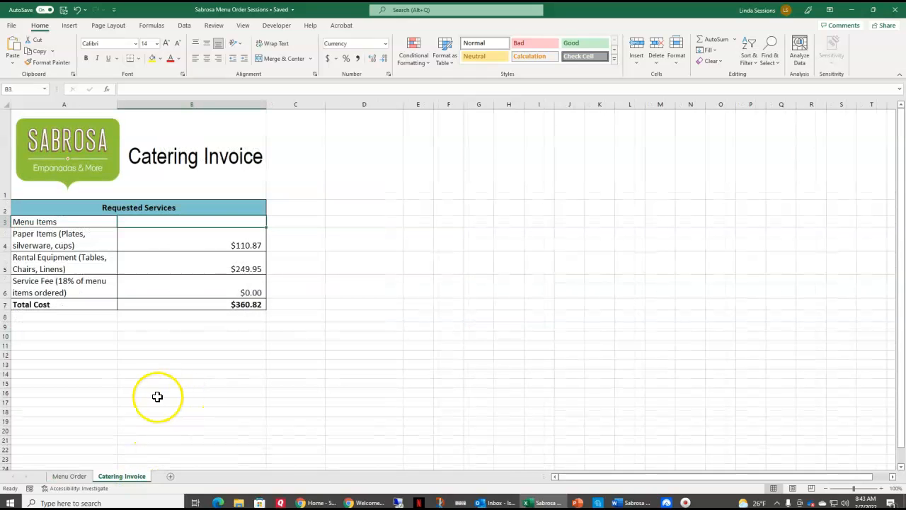
{"action": "mouse_move", "coordinate": [218, 358]}
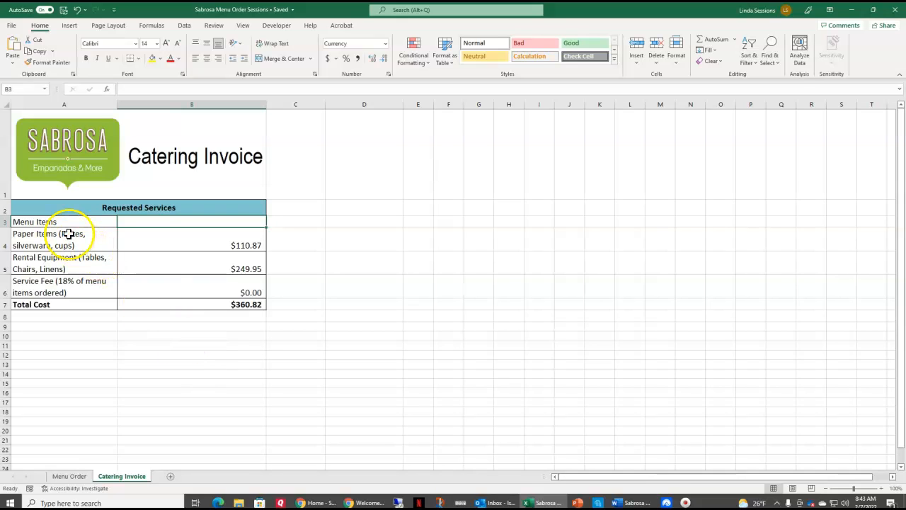
{"action": "mouse_move", "coordinate": [82, 287]}
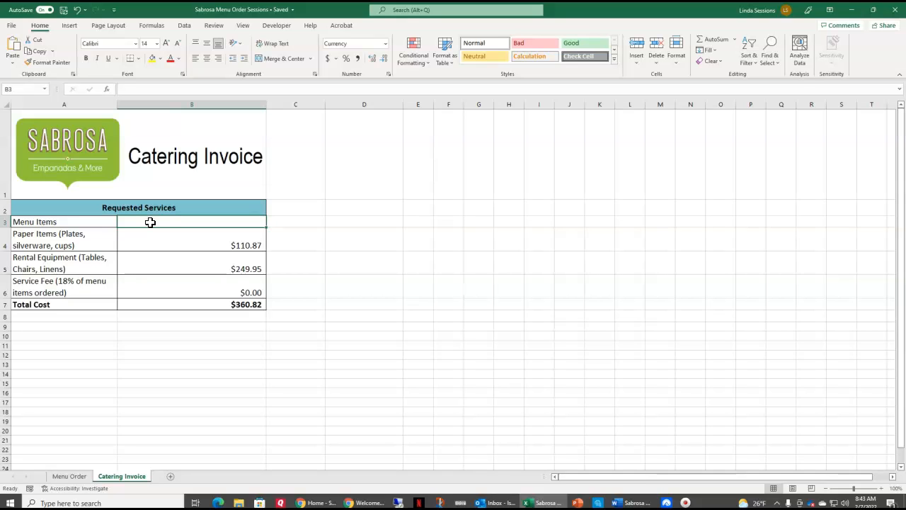
{"action": "type", "text": "="}
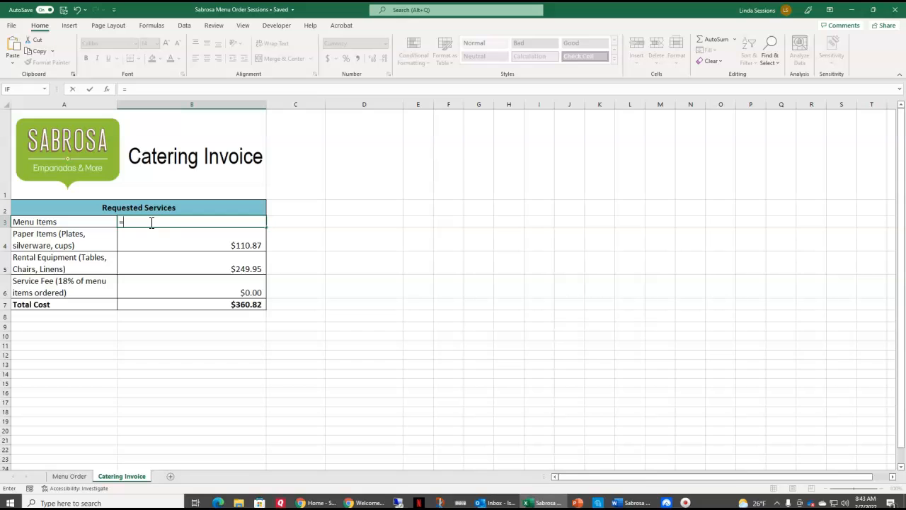
{"action": "mouse_move", "coordinate": [68, 475]}
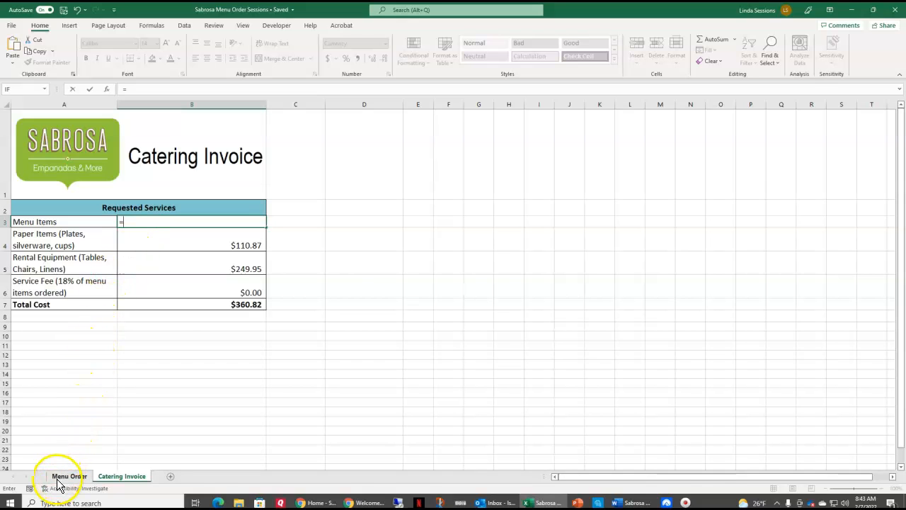
- Link B3 to ='Menu Order'!E15 so Menu Items shows $655.07 and Total Cost $1,133.81
{"action": "left_click", "coordinate": [67, 474]}
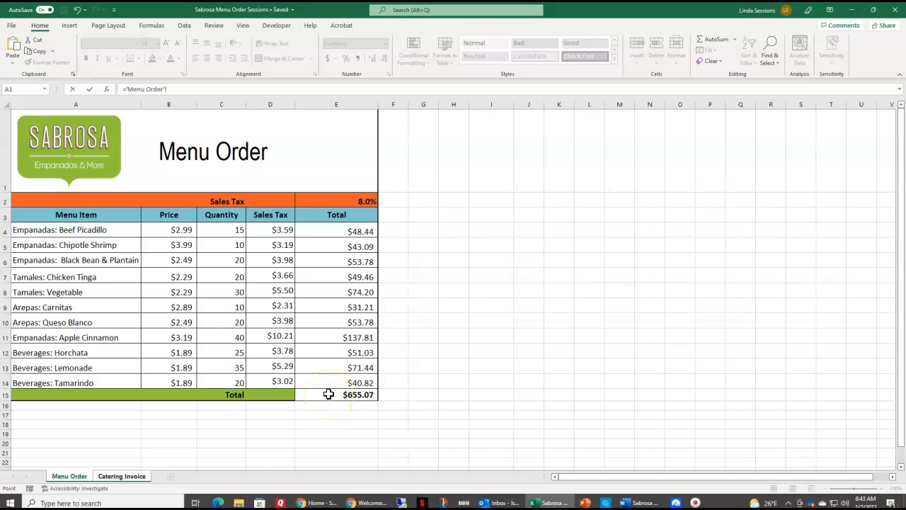
{"action": "left_click", "coordinate": [328, 394]}
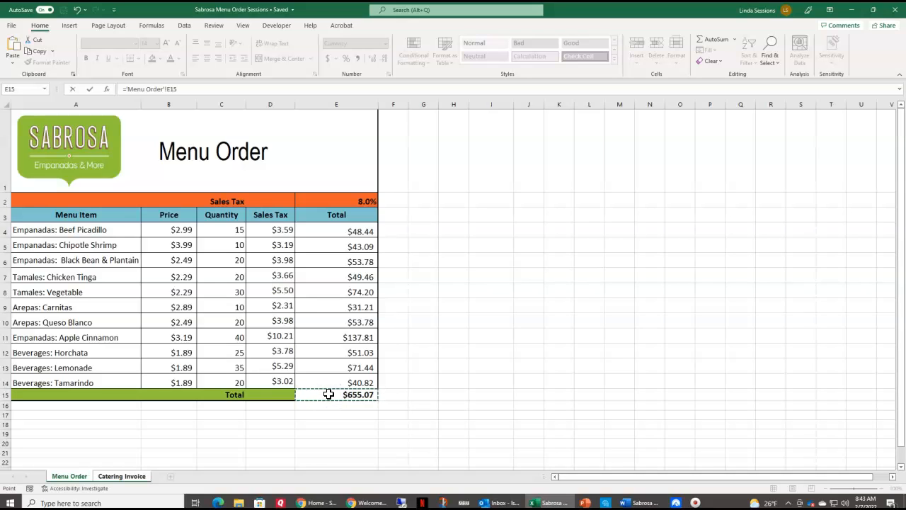
{"action": "left_click", "coordinate": [122, 476]}
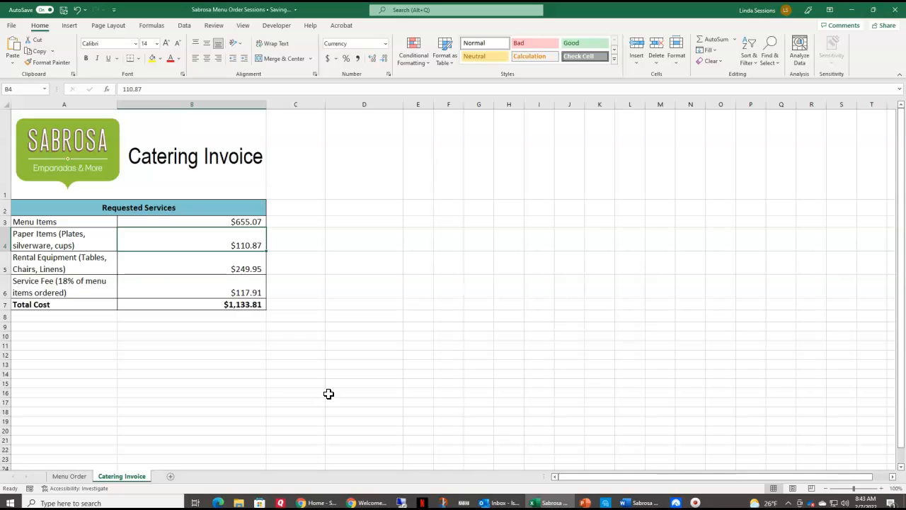
{"action": "left_click", "coordinate": [176, 221]}
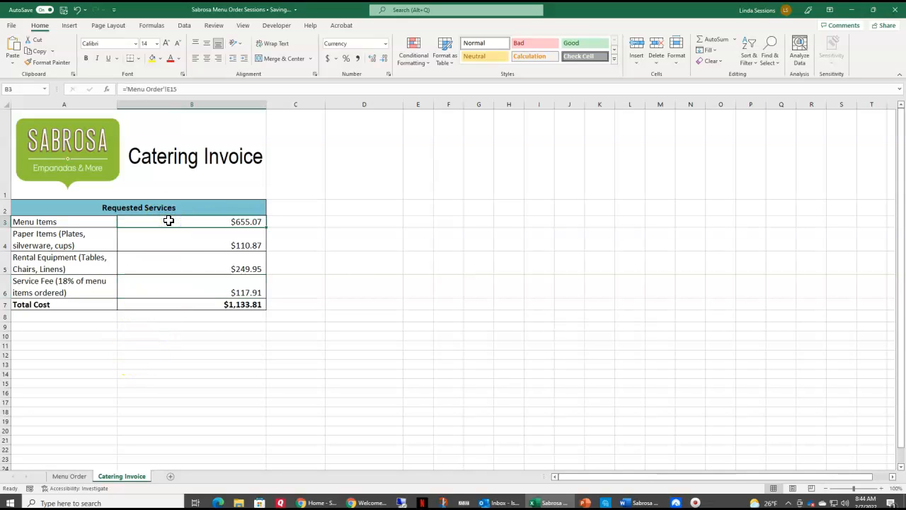
{"action": "mouse_move", "coordinate": [210, 224]}
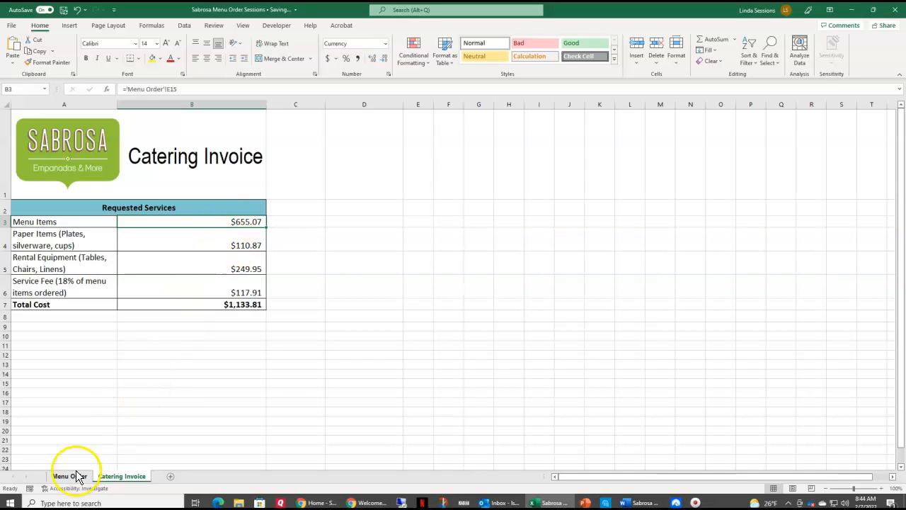
{"action": "left_click", "coordinate": [64, 476]}
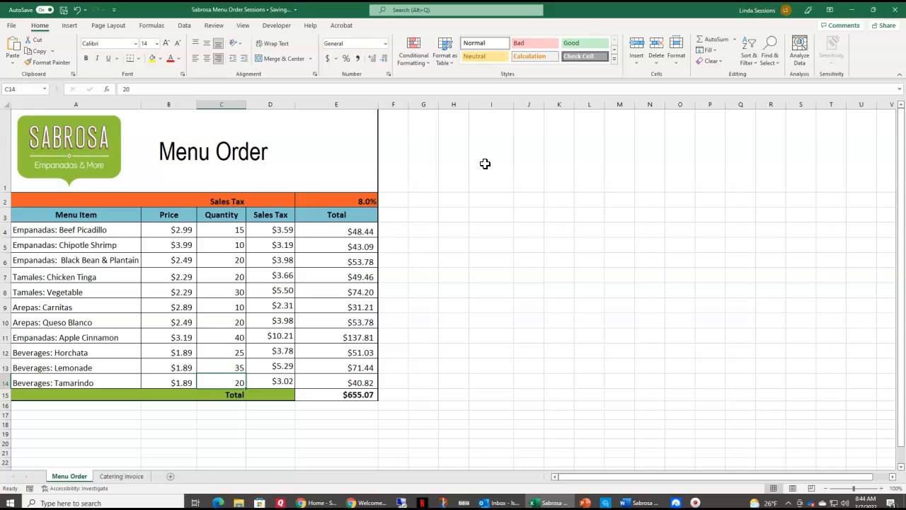
- Change Tamarindo's quantity in C14 to 10 and confirm the invoice's Menu Items updates
{"action": "type", "text": "10"}
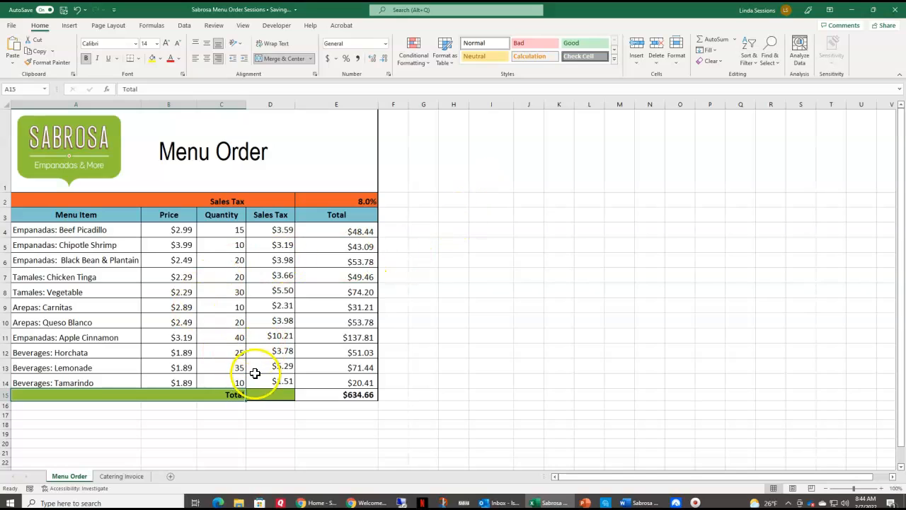
{"action": "mouse_move", "coordinate": [311, 382]}
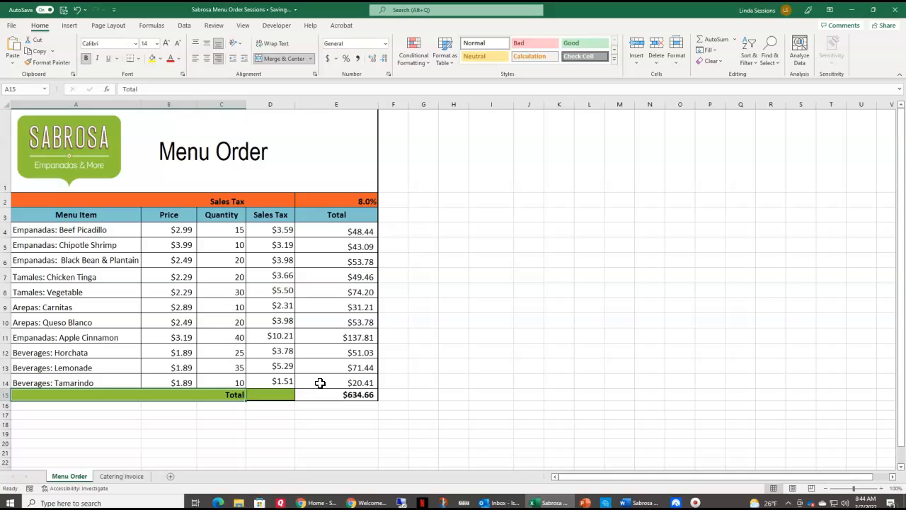
{"action": "left_click", "coordinate": [319, 393]}
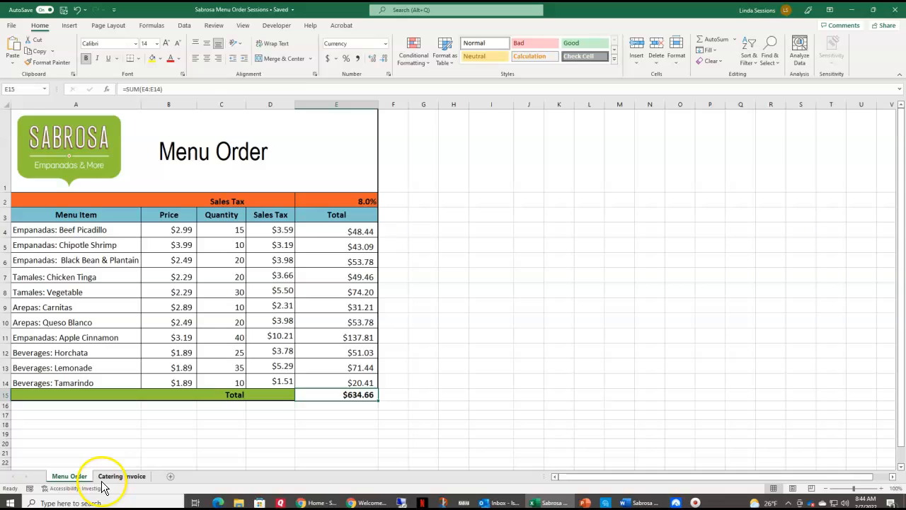
{"action": "left_click", "coordinate": [122, 475]}
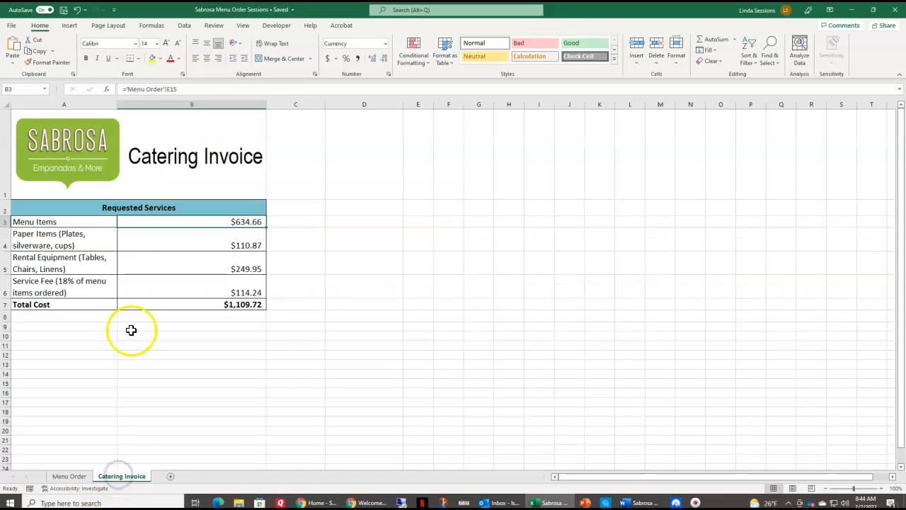
{"action": "mouse_move", "coordinate": [176, 285]}
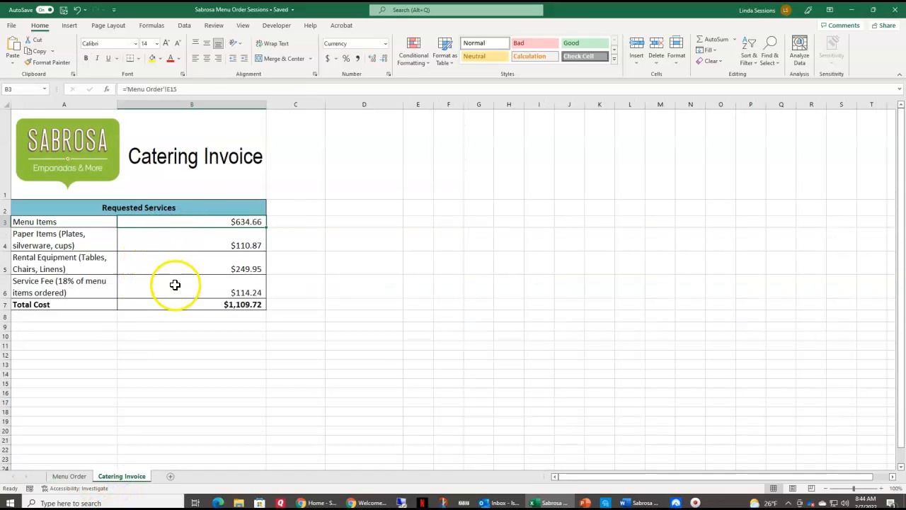
{"action": "left_click", "coordinate": [176, 286]}
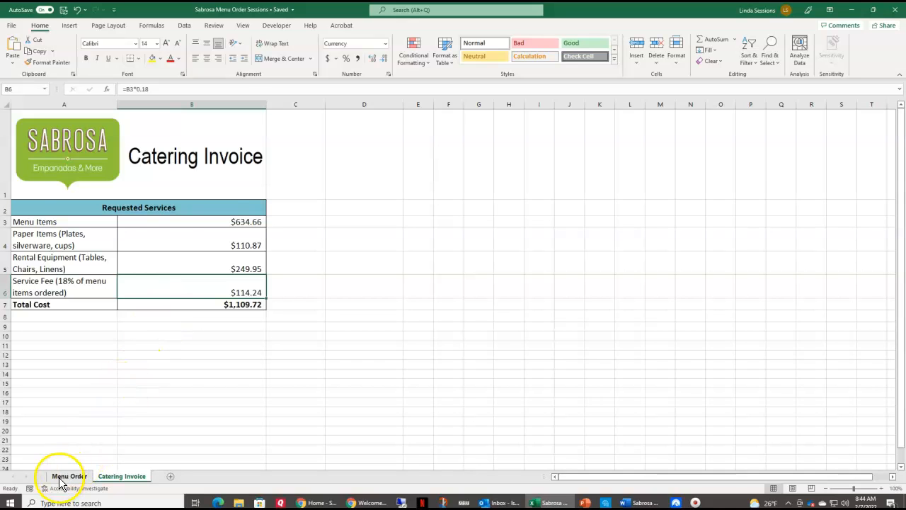
- Restore C14 to 20 and confirm the invoice again shows $655.07 for menu items
{"action": "left_click", "coordinate": [68, 474]}
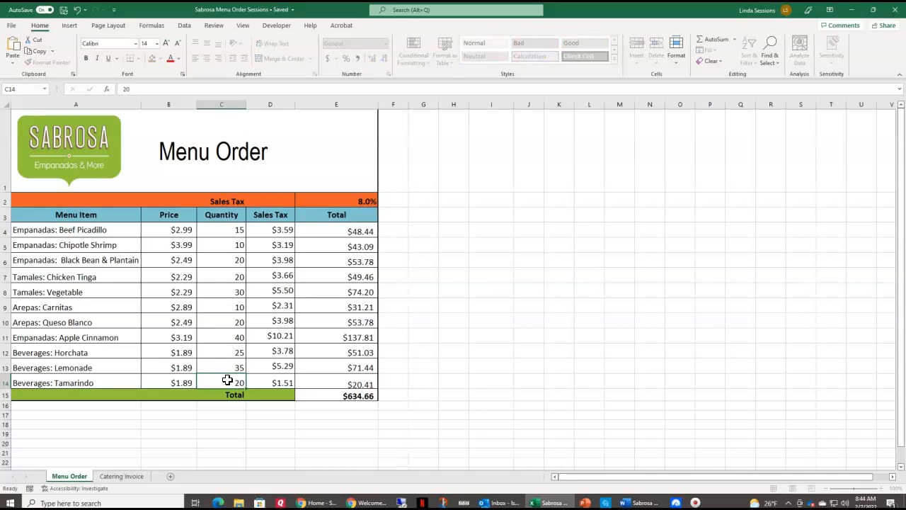
{"action": "left_click", "coordinate": [122, 475]}
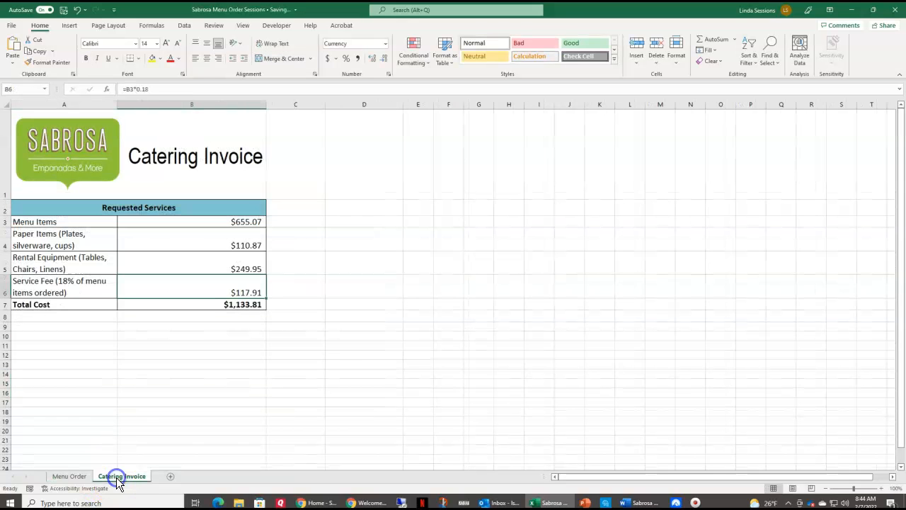
{"action": "left_click", "coordinate": [68, 476]}
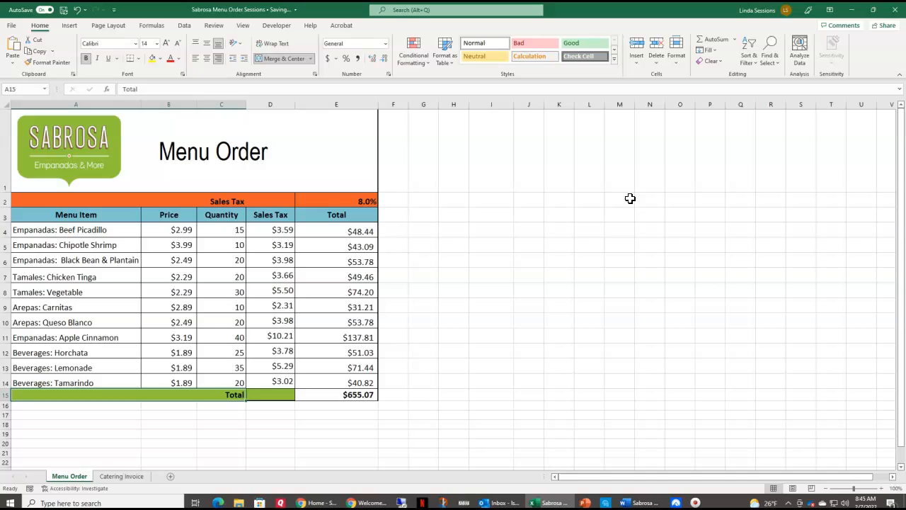
{"action": "mouse_move", "coordinate": [642, 191]}
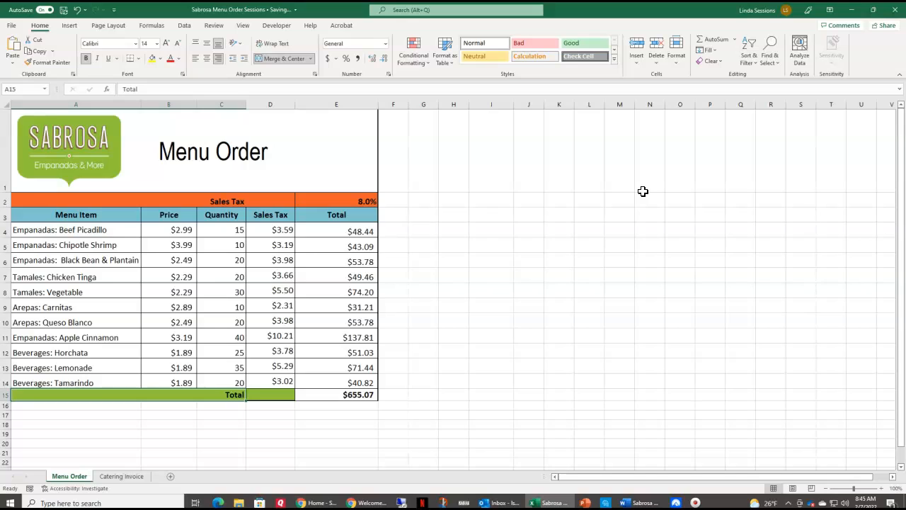
{"action": "mouse_move", "coordinate": [871, 69]}
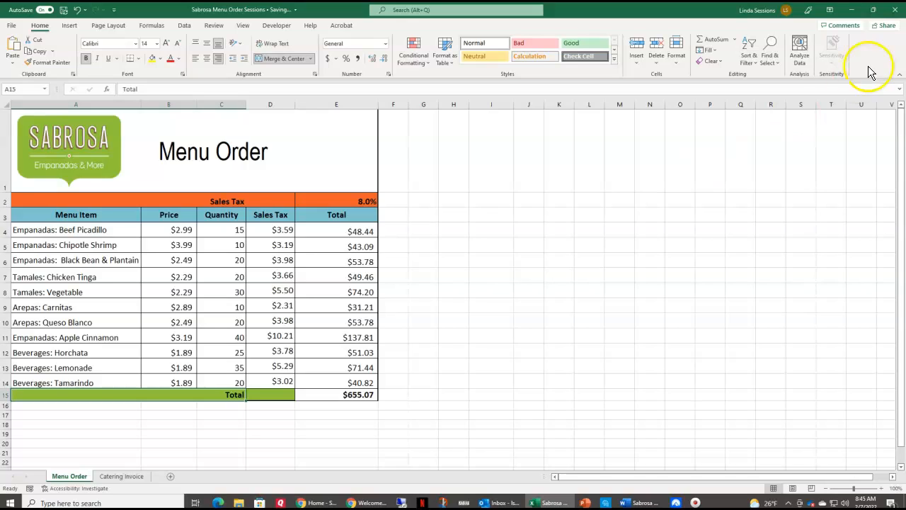